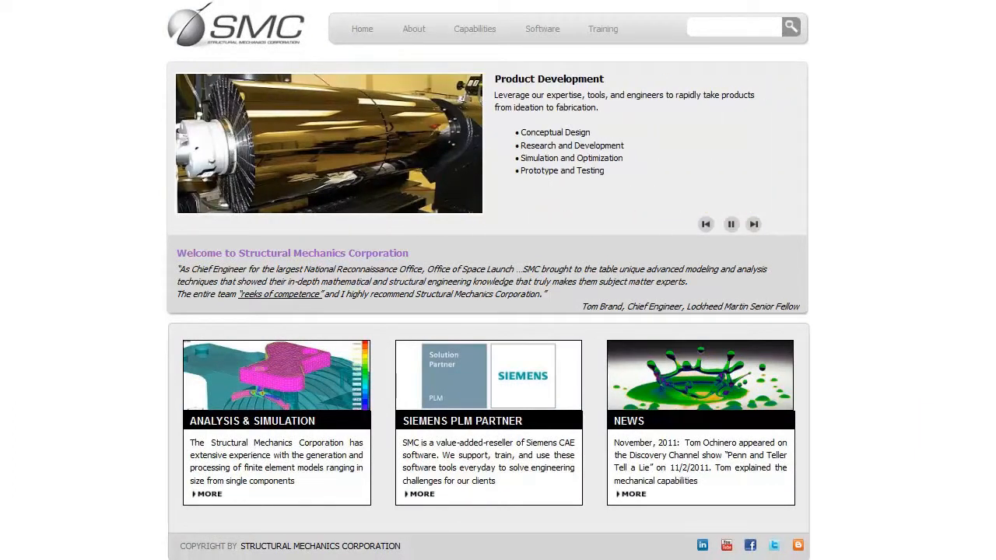
Switch from the SMC website to the Femap model of scattered points and an ellipse.
{"action": "left_click", "coordinate": [753, 224]}
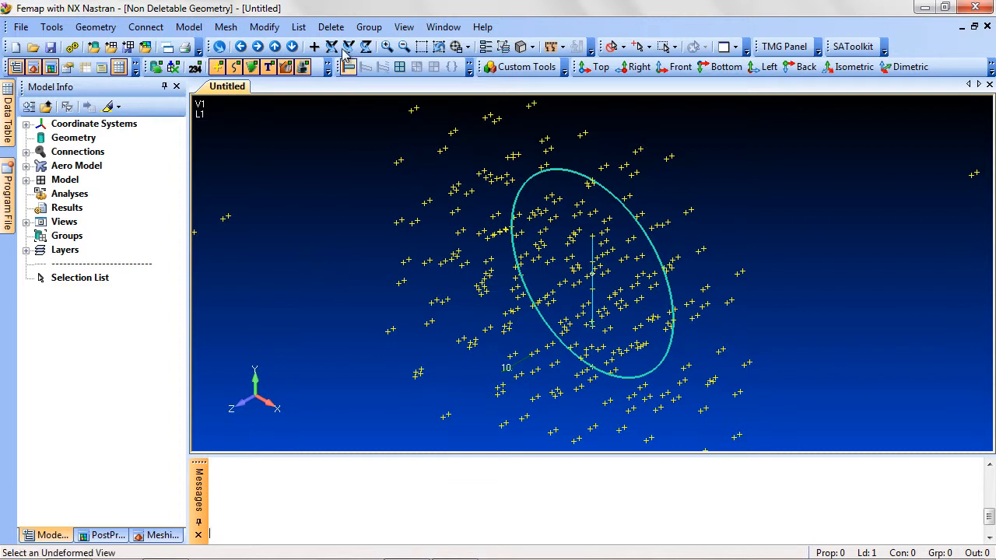
Attempt to delete a referenced geometry point, which Femap skips as non-deletable.
{"action": "left_click", "coordinate": [330, 26]}
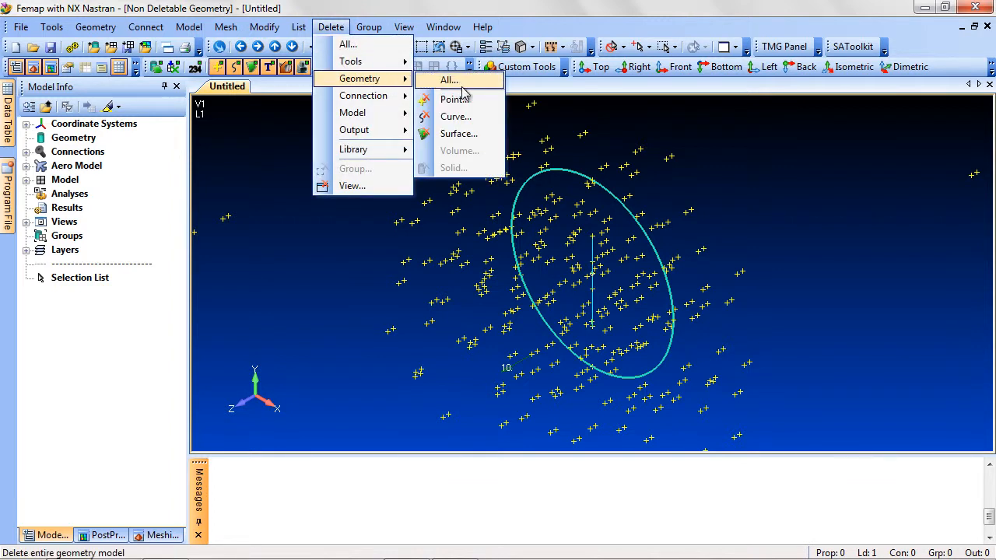
{"action": "left_click", "coordinate": [455, 98]}
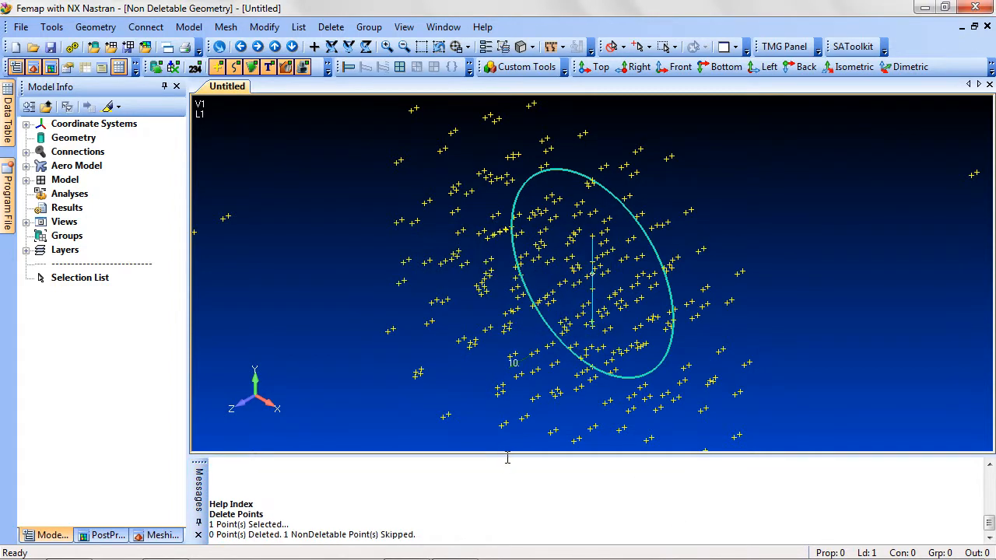
{"action": "mouse_move", "coordinate": [325, 282]}
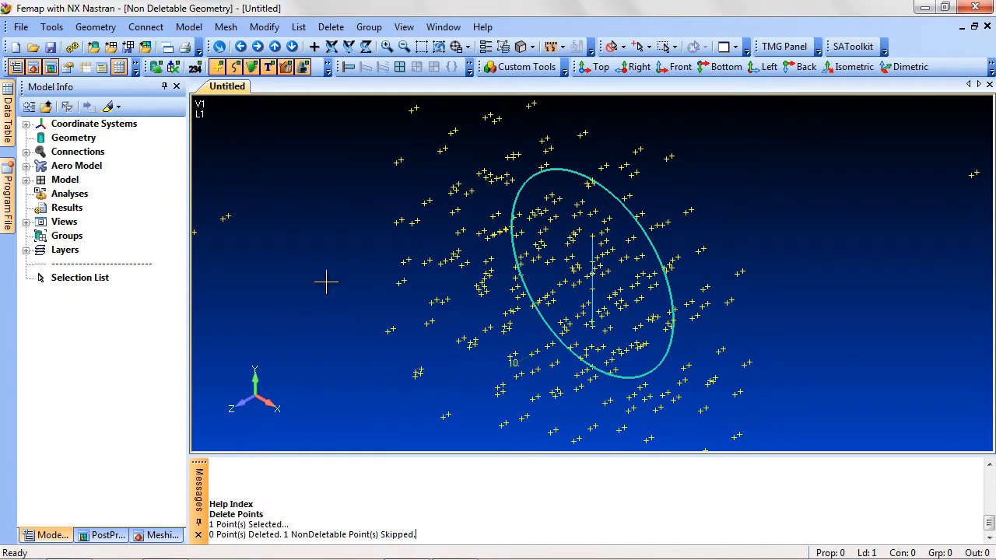
{"action": "mouse_move", "coordinate": [330, 27]}
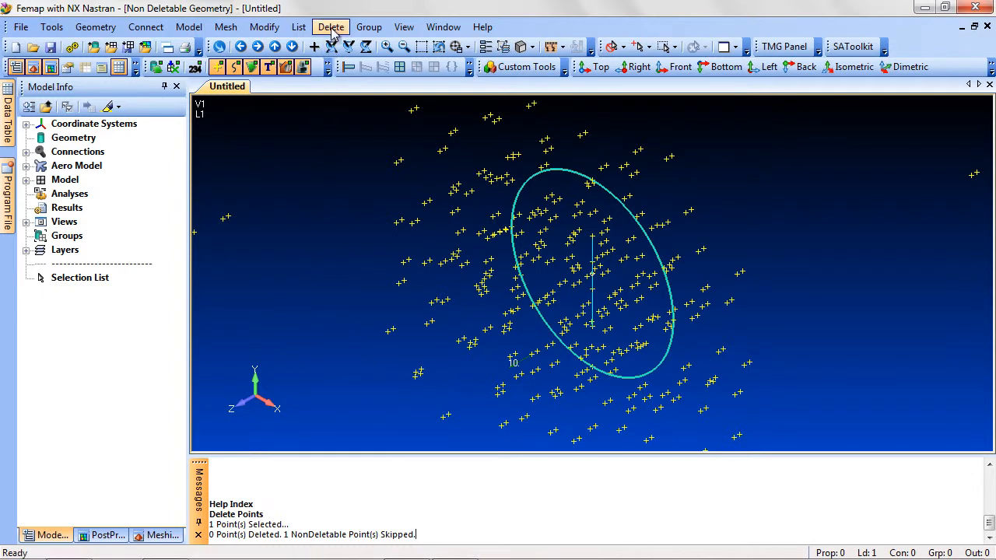
Delete all points, removing 588 and keeping 10 referenced by the ellipse and line.
{"action": "left_click", "coordinate": [331, 27]}
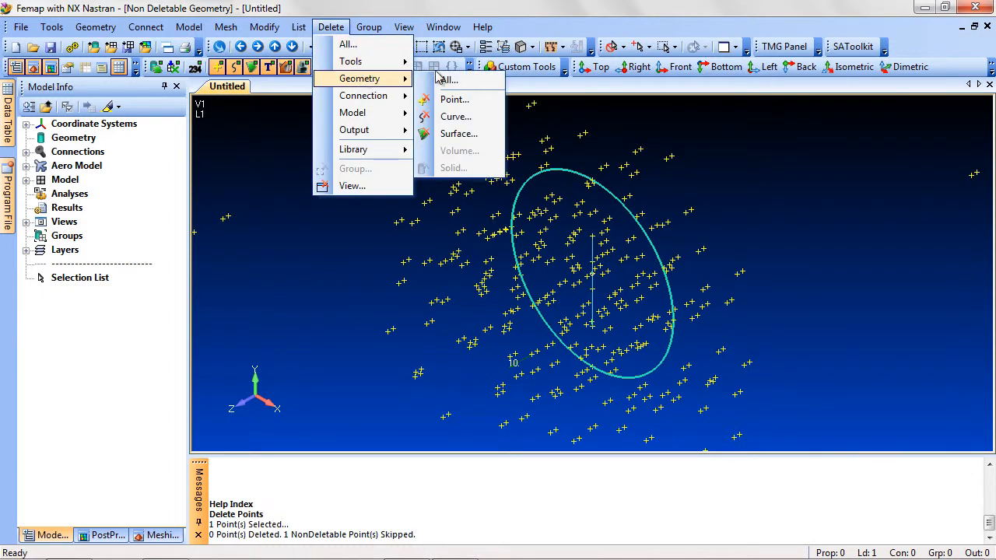
{"action": "left_click", "coordinate": [456, 99]}
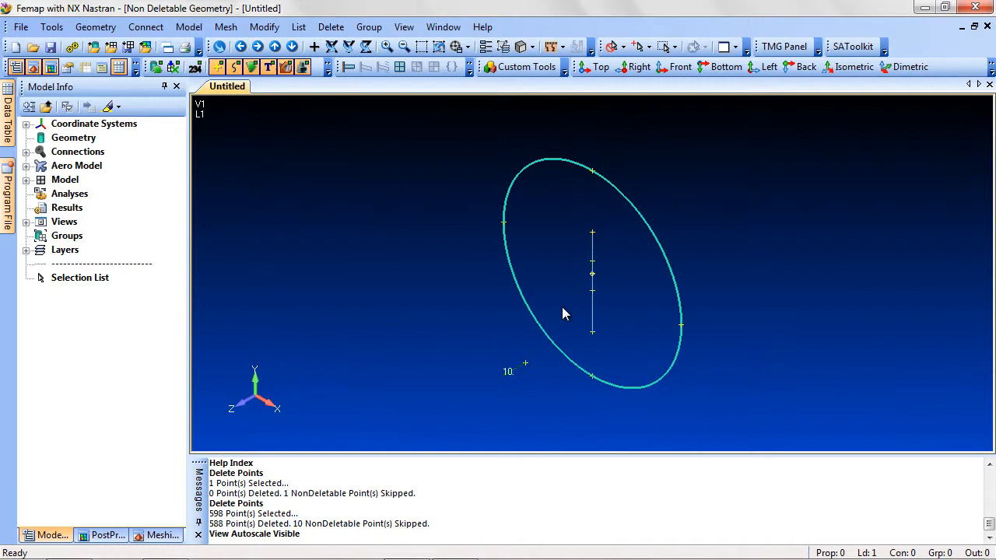
{"action": "mouse_move", "coordinate": [480, 327]}
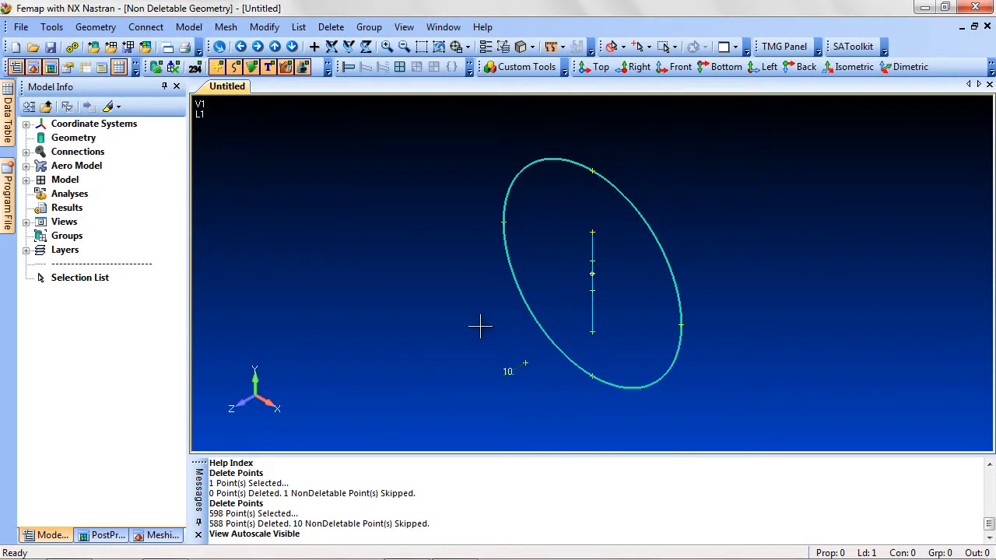
{"action": "left_click", "coordinate": [20, 26]}
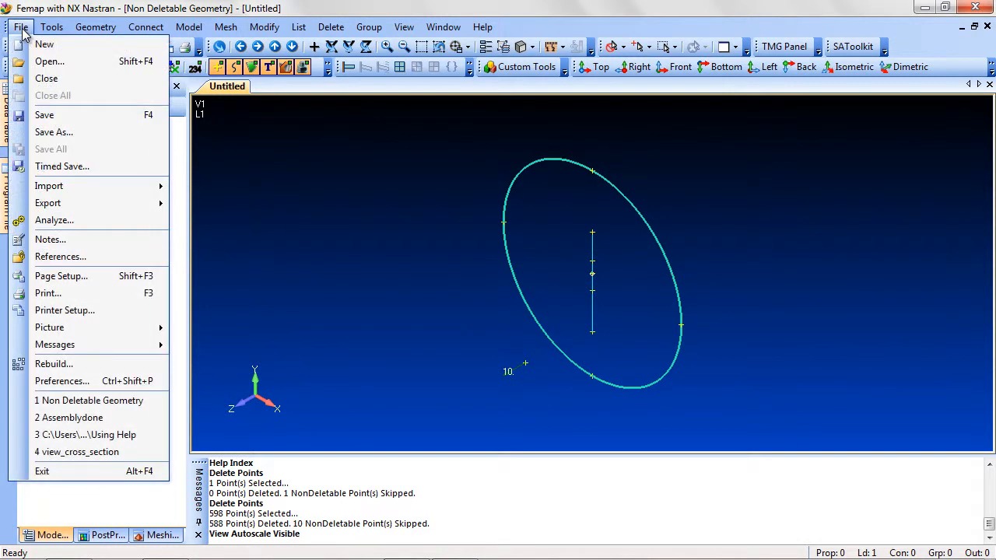
{"action": "mouse_move", "coordinate": [53, 365]}
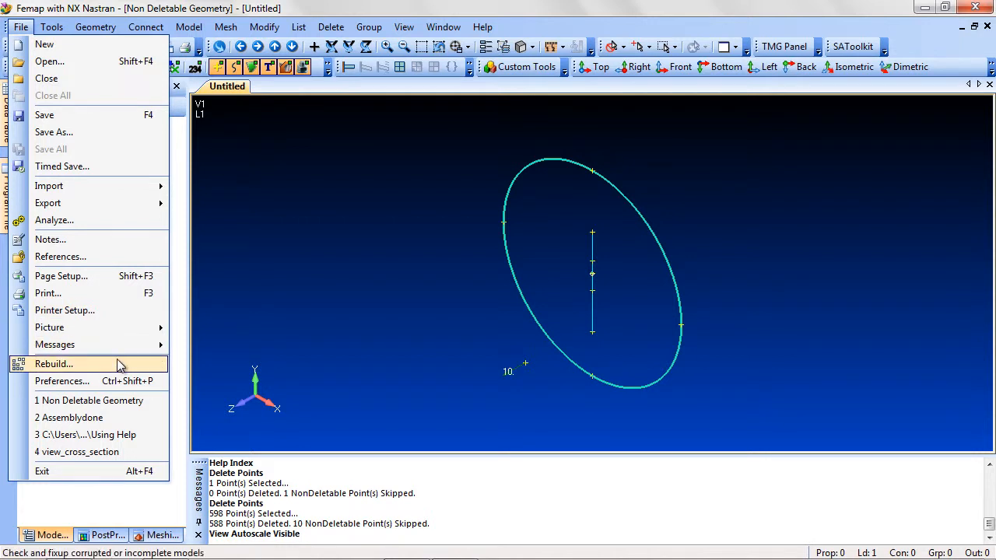
Run a full rebuild and compact of the model database.
{"action": "left_click", "coordinate": [53, 364]}
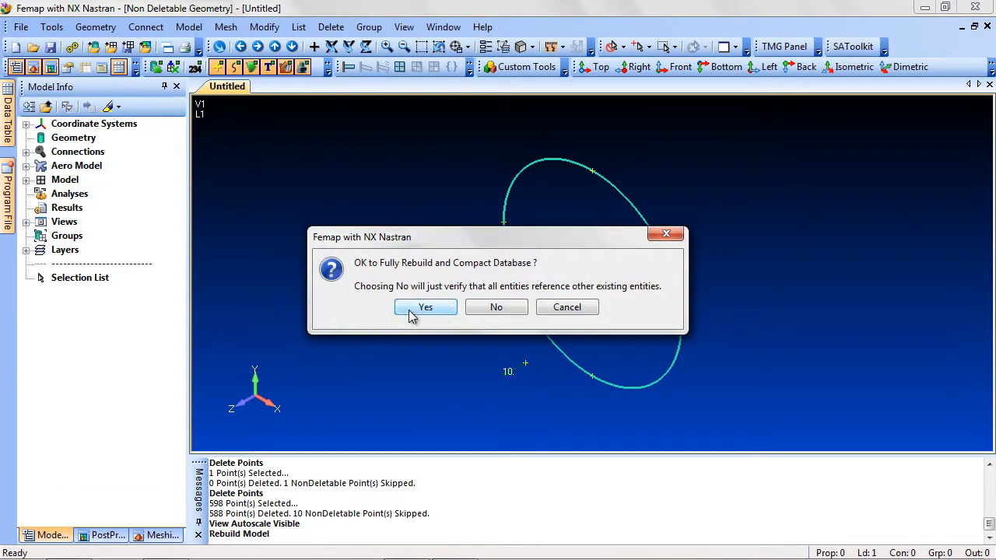
{"action": "left_click", "coordinate": [425, 306]}
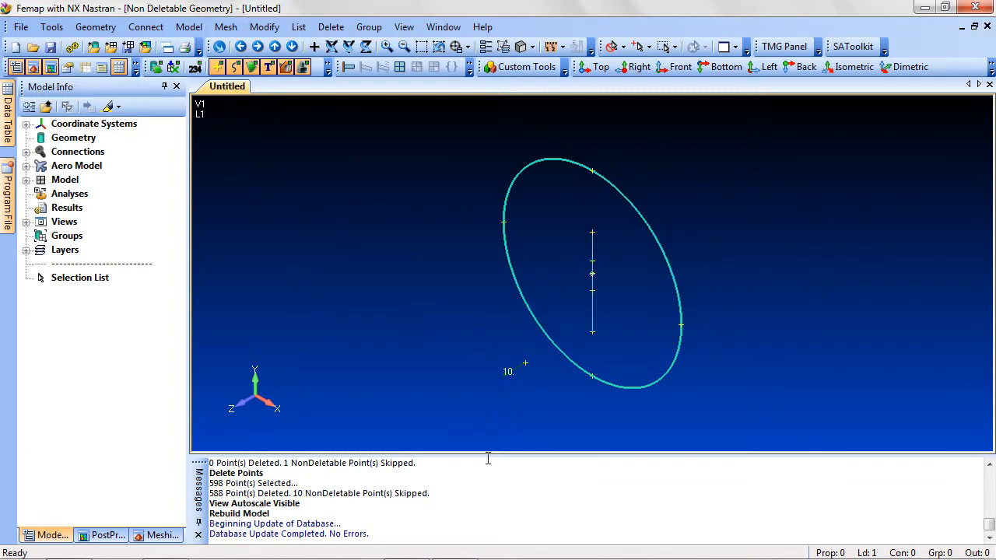